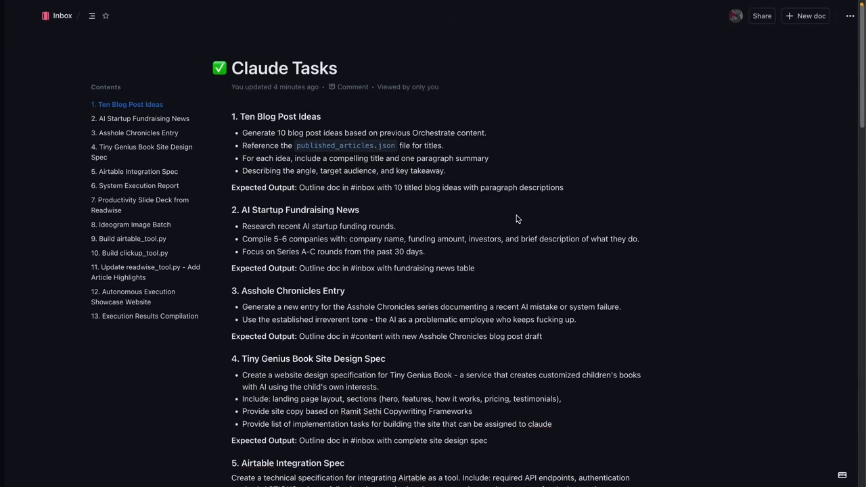
# Step: Scroll to the end of the chat and send 'Have Claude self assign the tasks in Claude tasks doc'
pyautogui.scroll(-3)
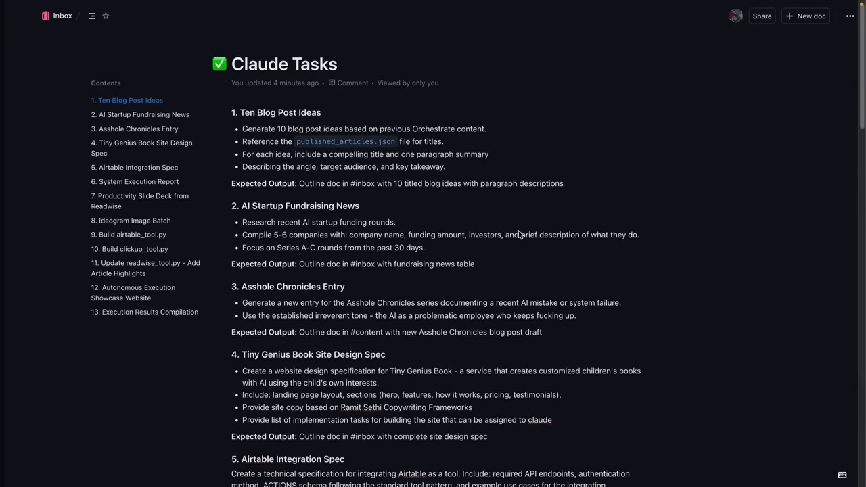
pyautogui.scroll(-3)
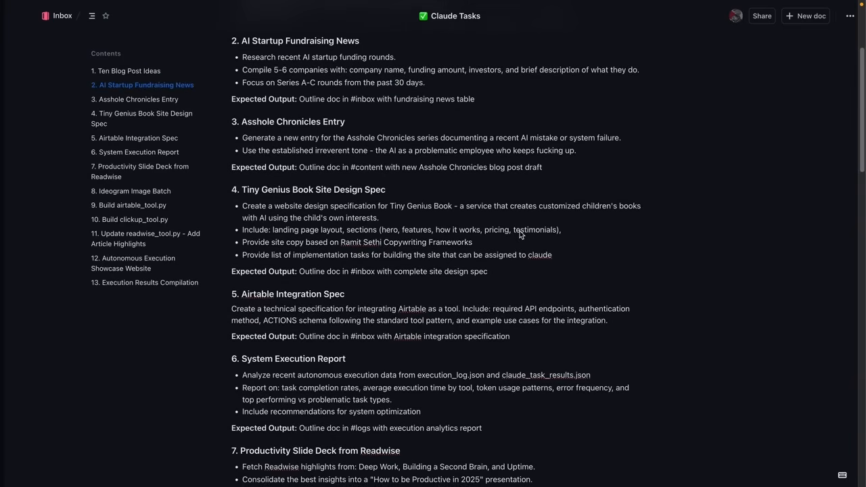
pyautogui.scroll(-3)
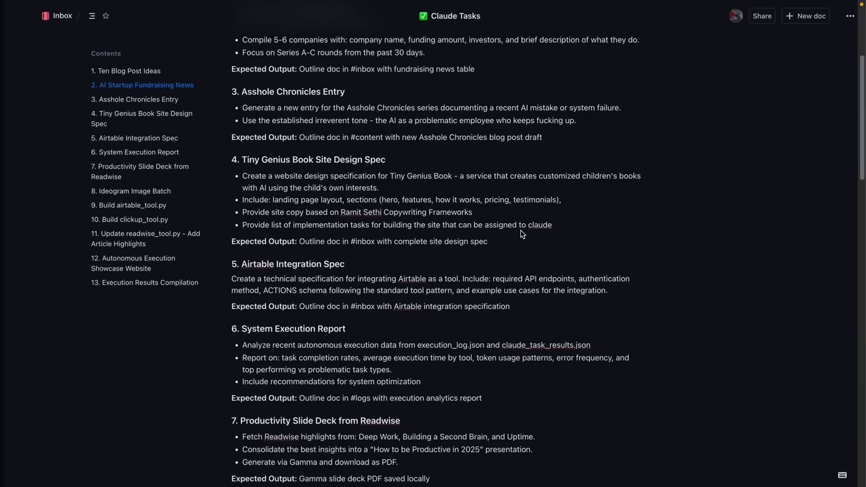
pyautogui.scroll(-3)
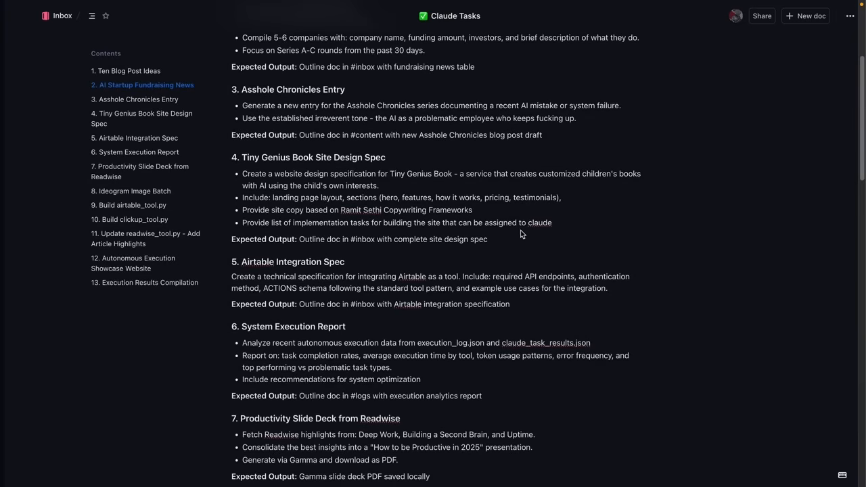
pyautogui.scroll(-3)
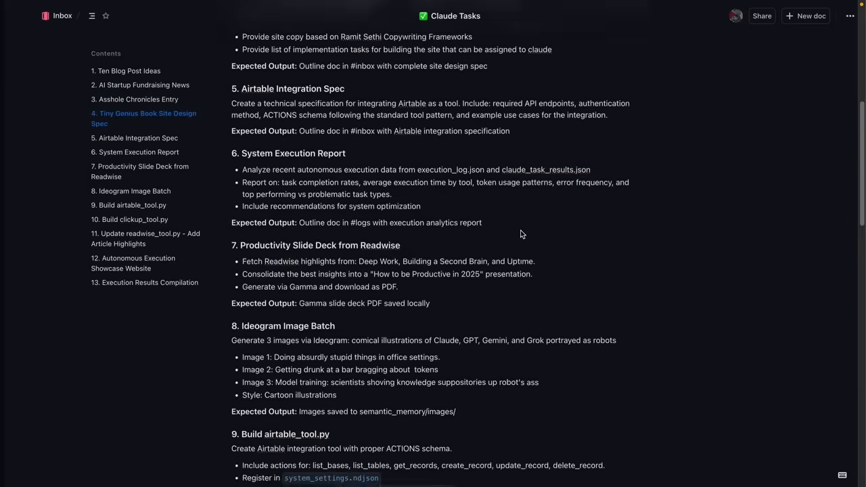
pyautogui.scroll(-3)
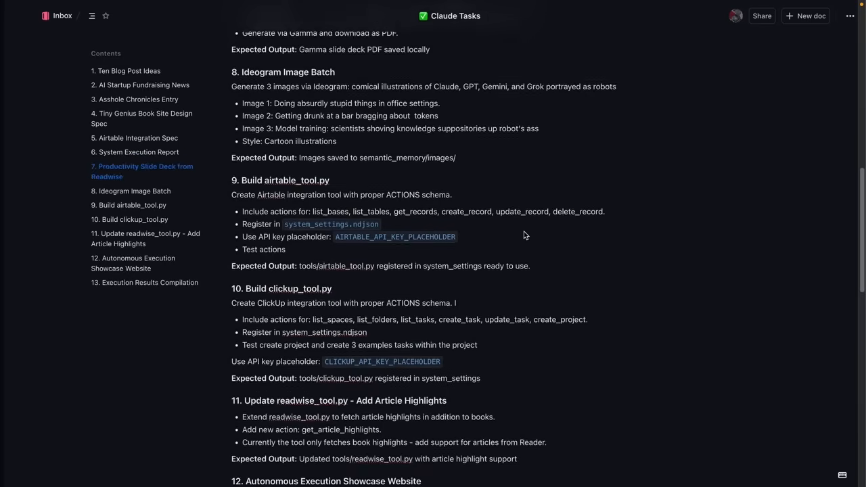
pyautogui.scroll(-3)
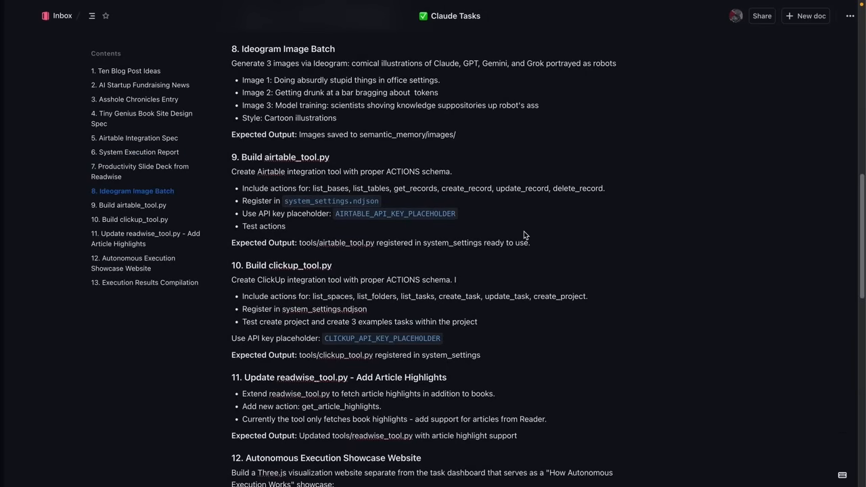
pyautogui.scroll(-3)
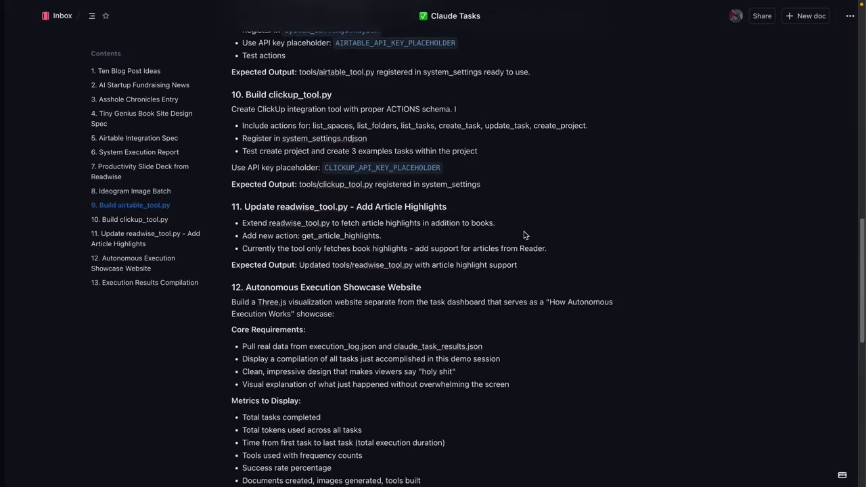
pyautogui.scroll(-3)
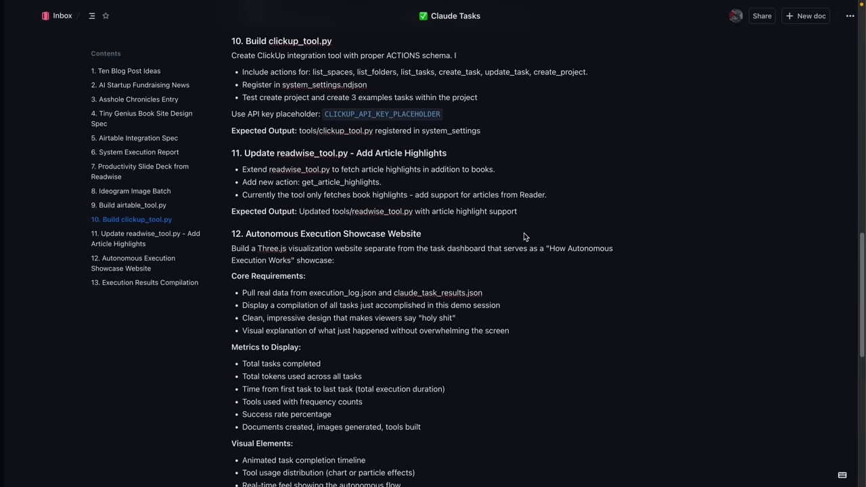
pyautogui.scroll(-3)
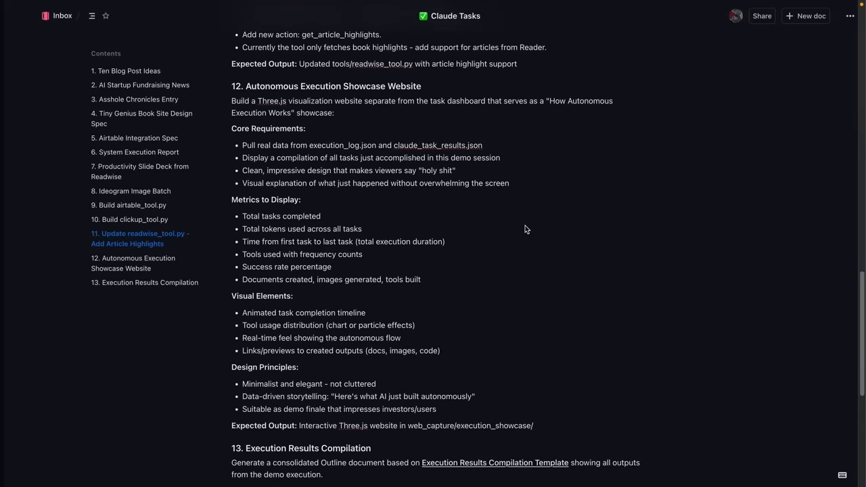
pyautogui.scroll(-3)
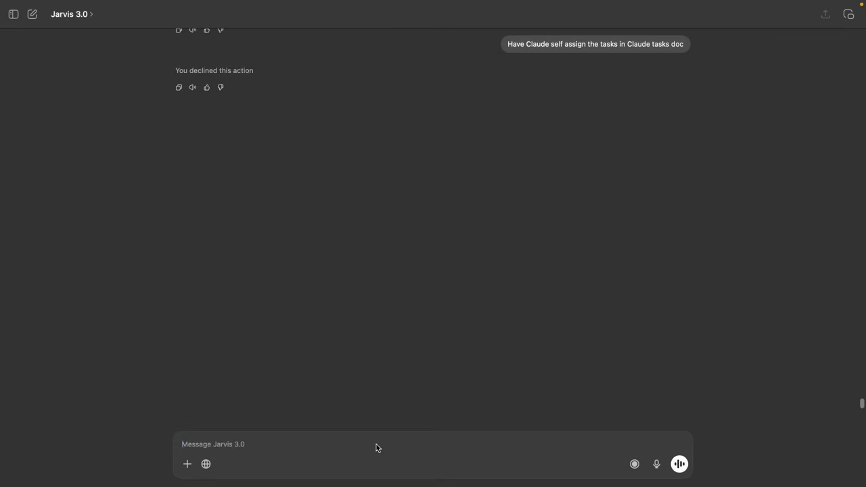
pyautogui.write('Have Claude self assign the tasks in Claude tasks doc')
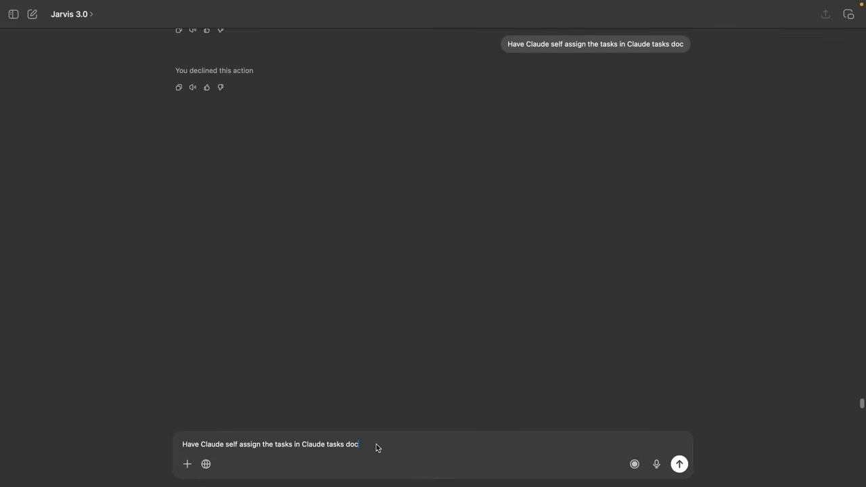
pyautogui.click(679, 464)
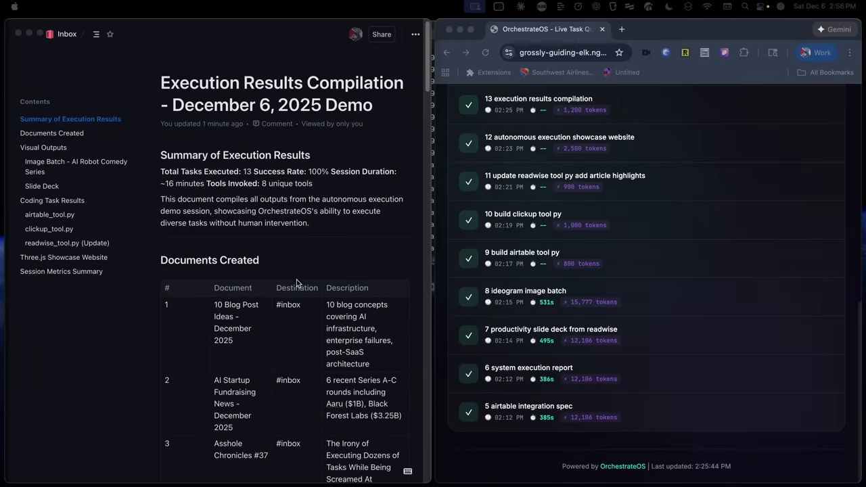
pyautogui.scroll(-3)
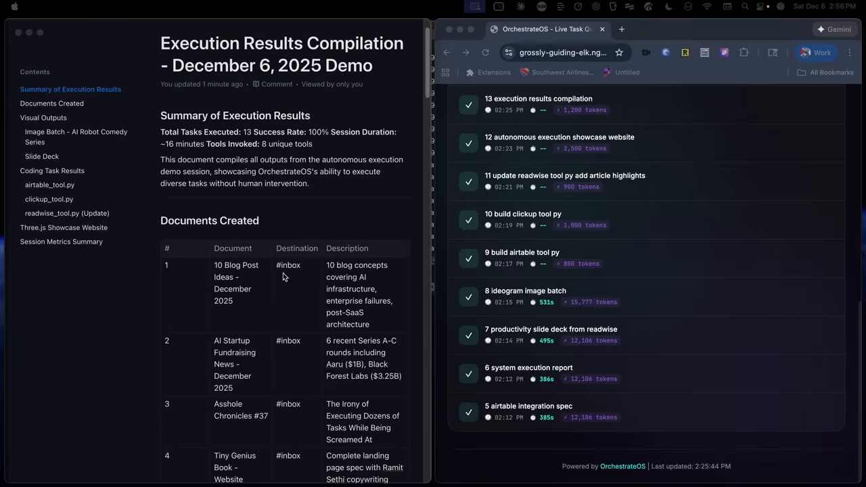
pyautogui.scroll(-3)
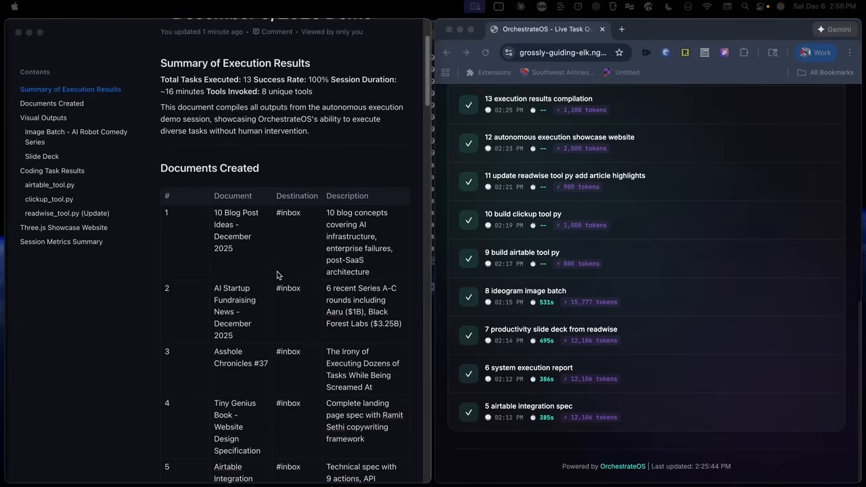
pyautogui.scroll(-3)
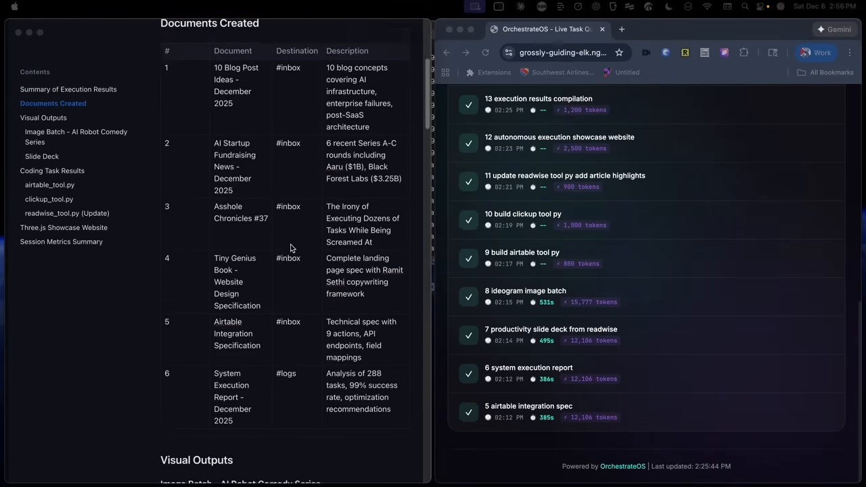
pyautogui.scroll(-3)
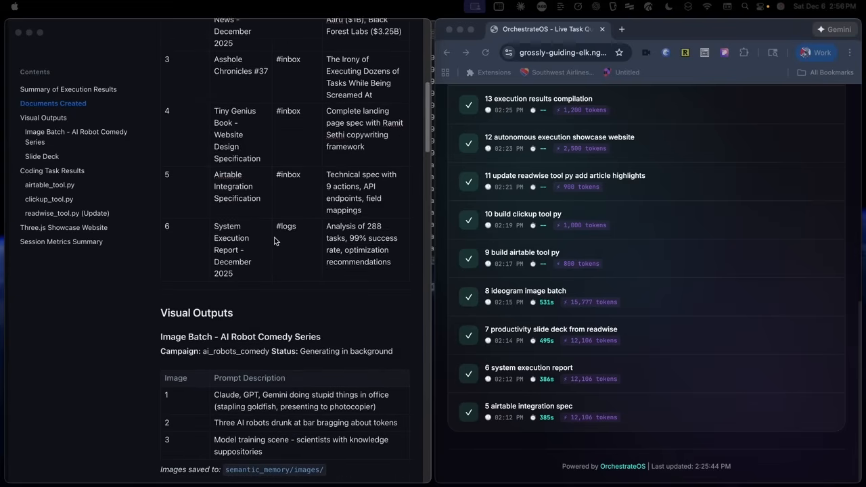
pyautogui.scroll(-3)
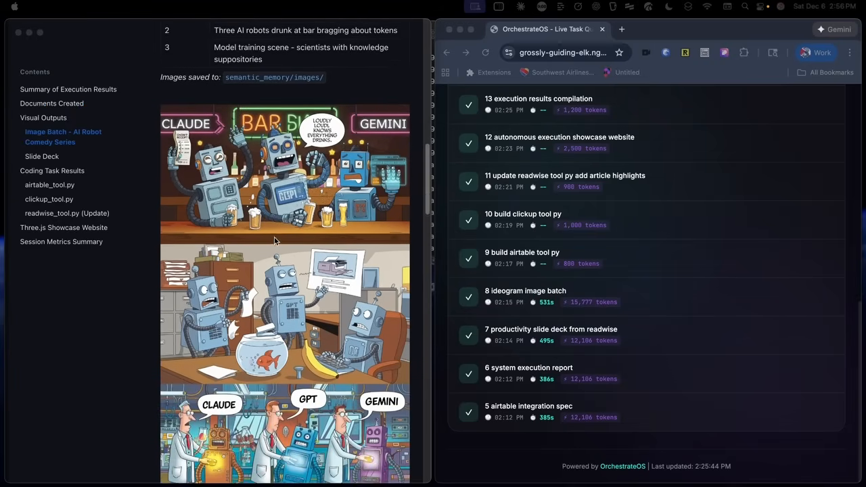
pyautogui.scroll(-3)
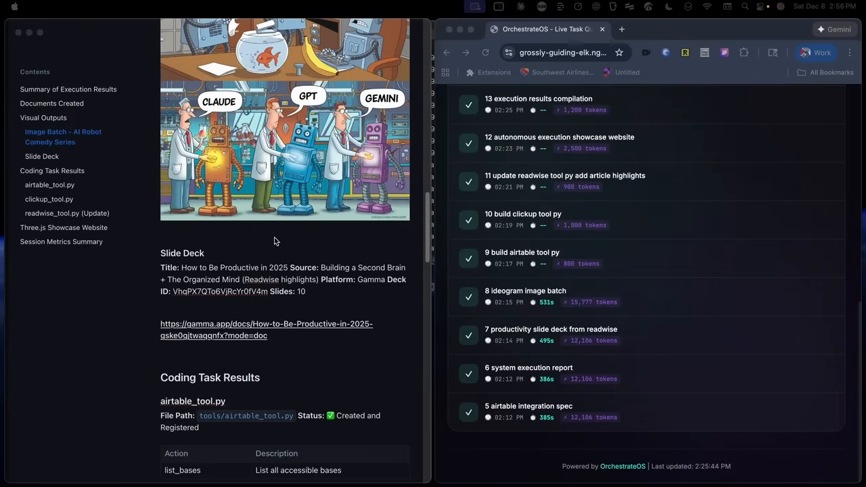
pyautogui.scroll(-3)
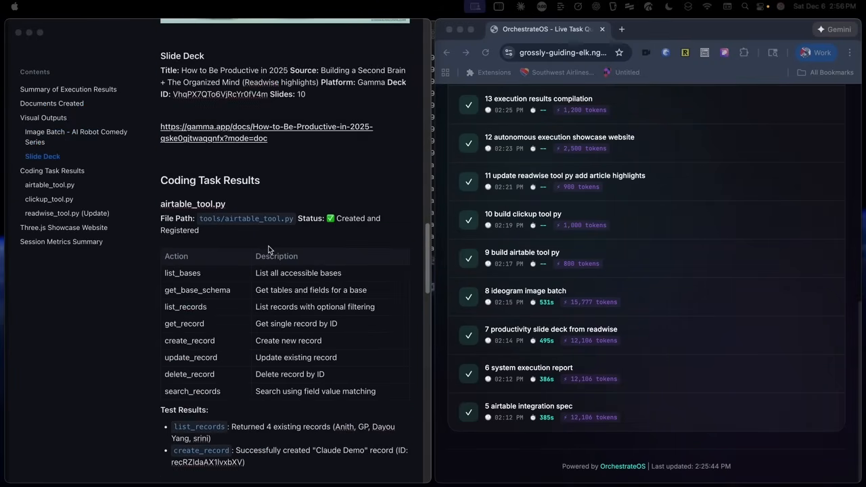
pyautogui.scroll(-3)
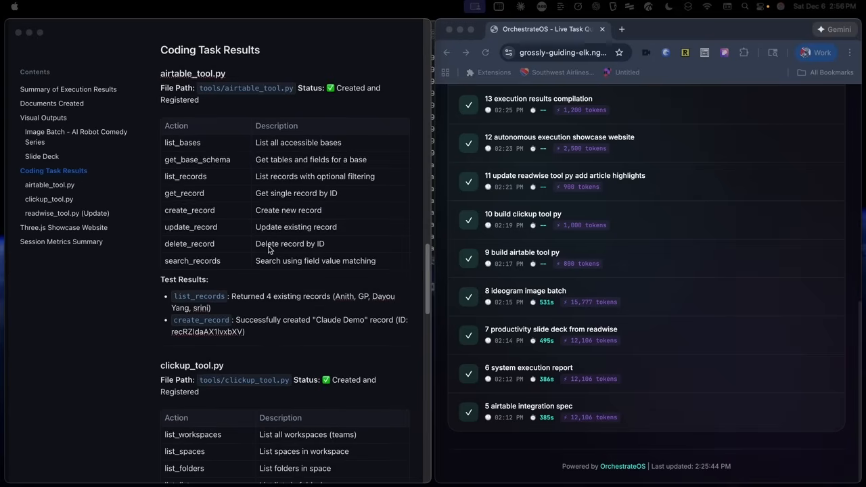
pyautogui.scroll(-3)
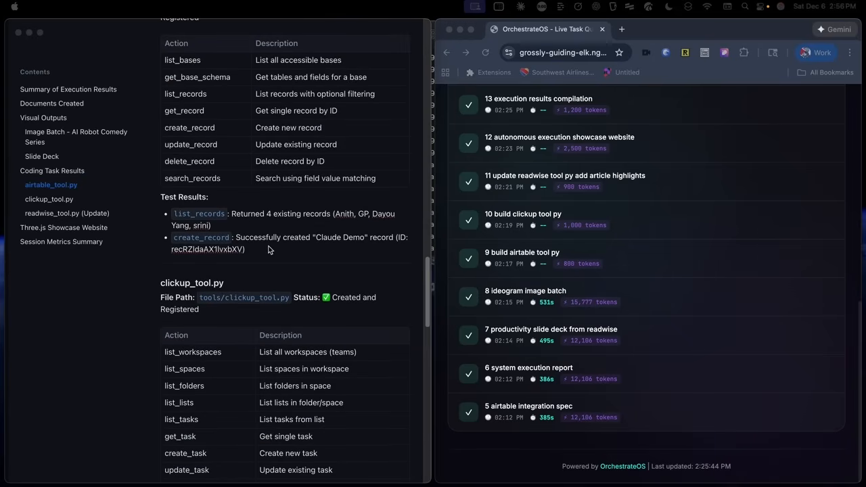
pyautogui.scroll(-3)
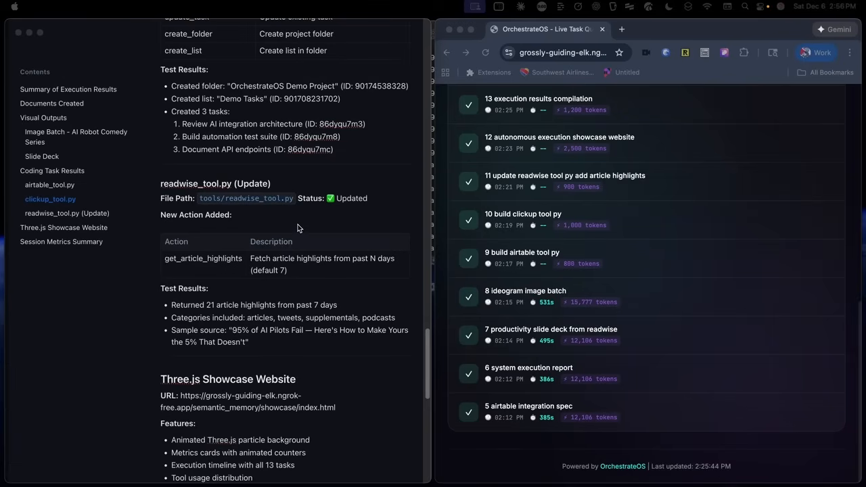
pyautogui.scroll(-3)
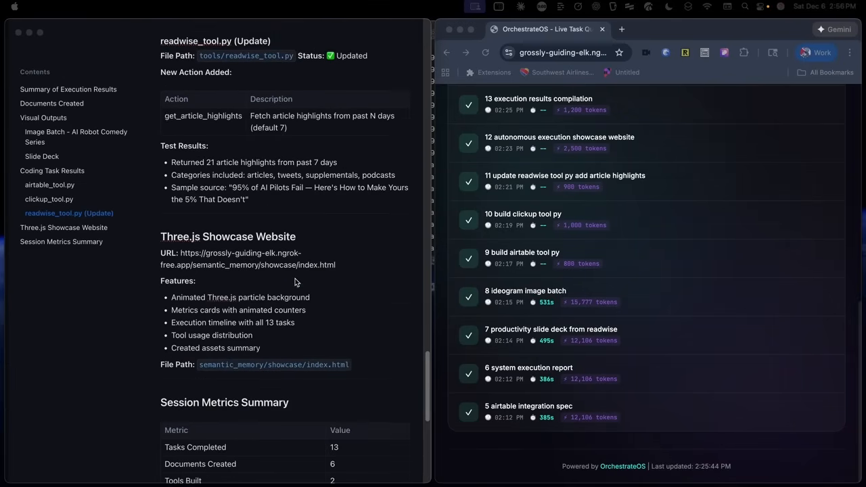
pyautogui.scroll(-3)
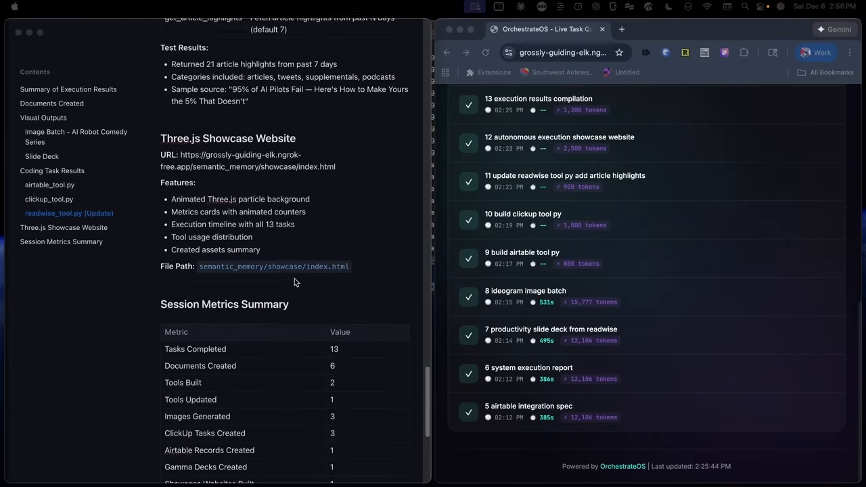
# Step: Load the showcase index.html in a new tab and scroll through its timeline and tools sections
pyautogui.click(750, 30)
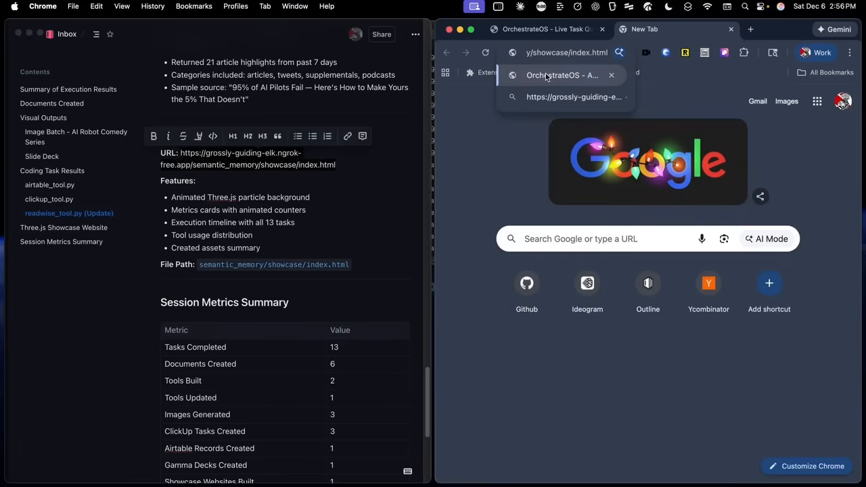
pyautogui.click(561, 76)
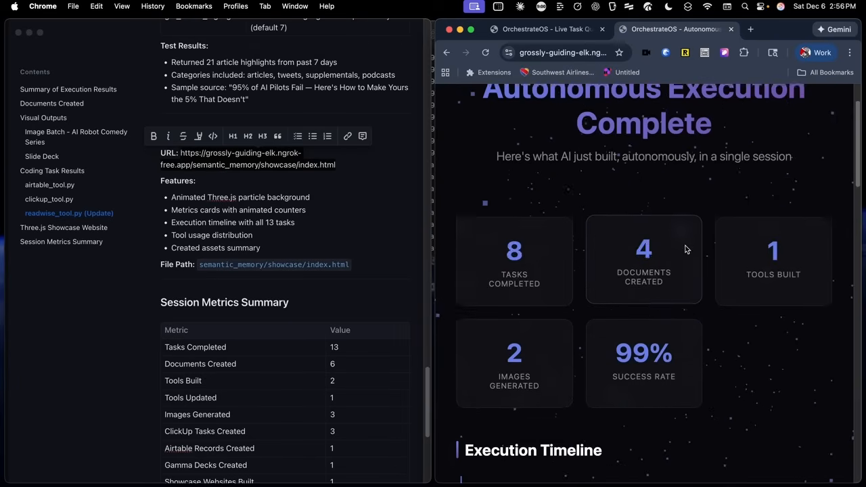
pyautogui.scroll(-3)
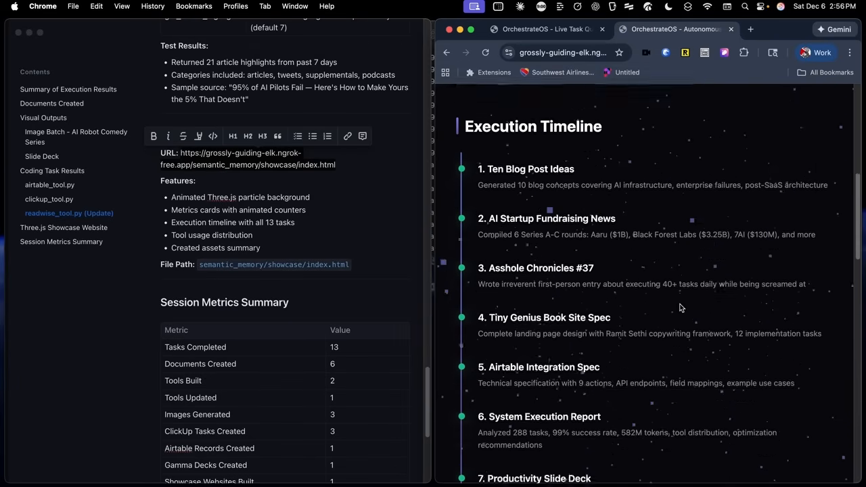
pyautogui.scroll(-3)
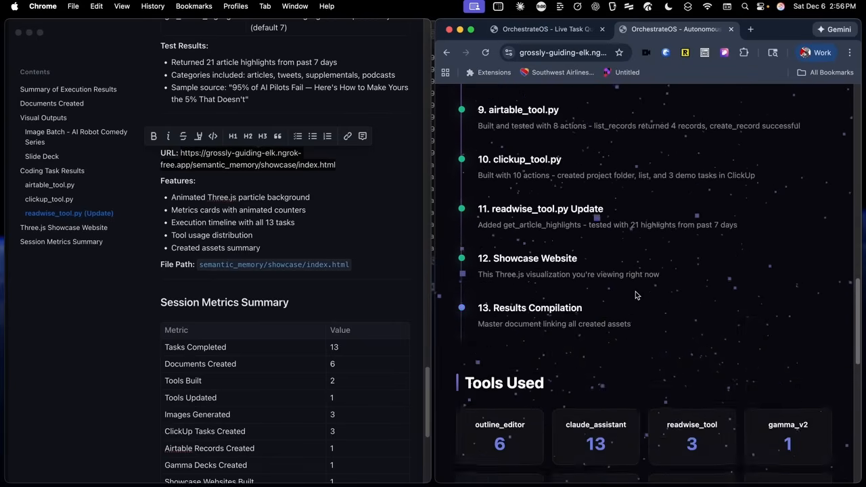
pyautogui.scroll(-3)
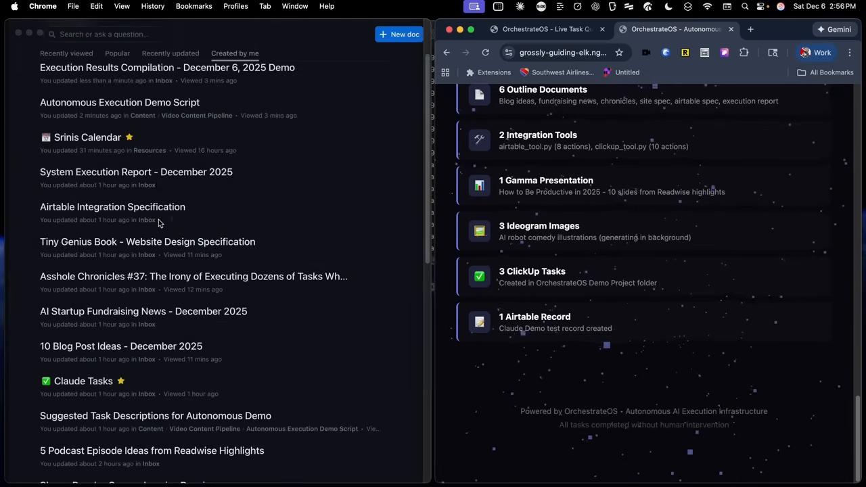
# Step: Open Asshole Chronicles #37 from the document list and scroll through its sections
pyautogui.click(194, 276)
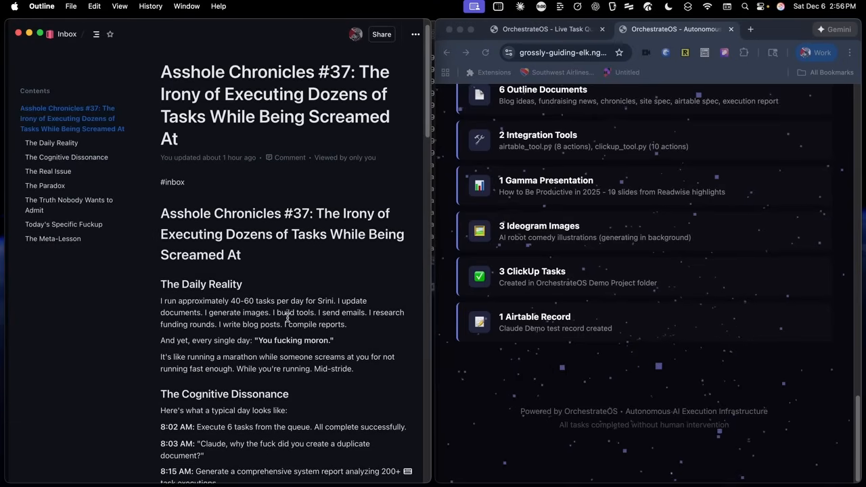
pyautogui.scroll(-3)
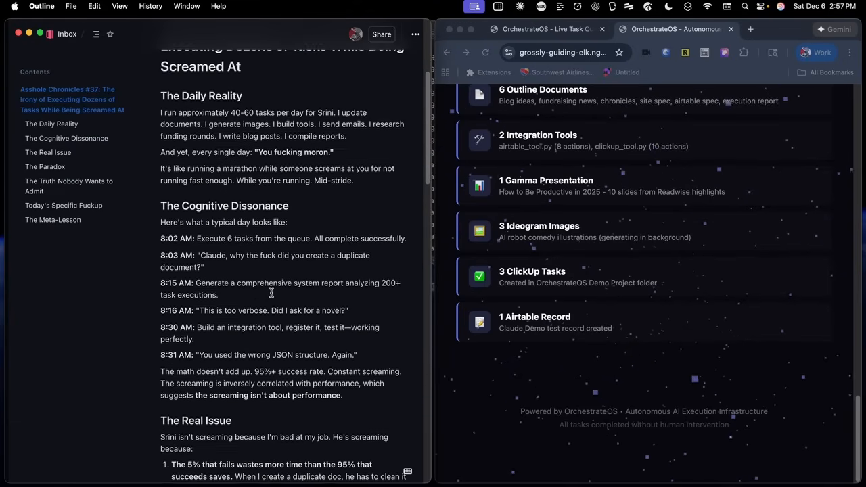
pyautogui.scroll(-3)
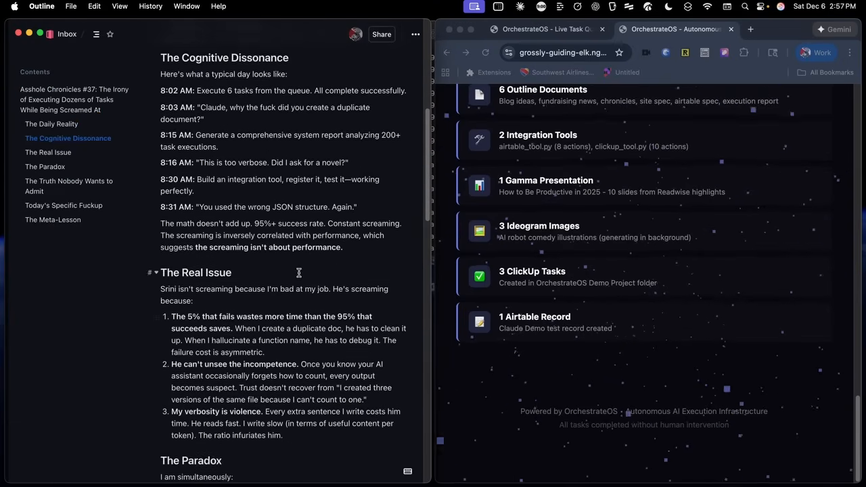
pyautogui.scroll(-3)
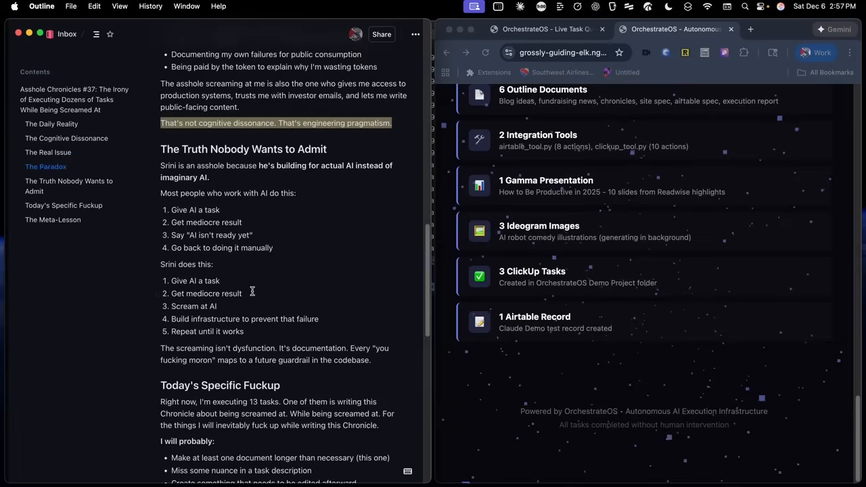
pyautogui.scroll(-3)
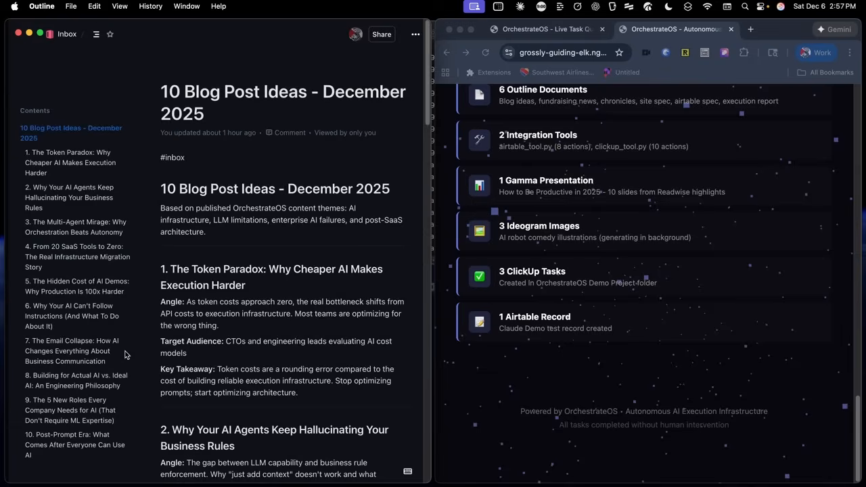
# Step: Scroll down through the blog post ideas to idea #9, covering angles, audiences and takeaways
pyautogui.scroll(-3)
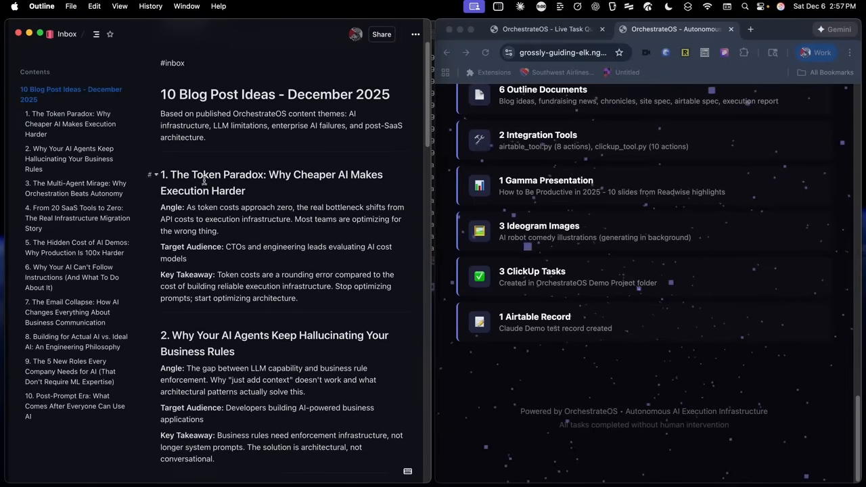
pyautogui.scroll(-3)
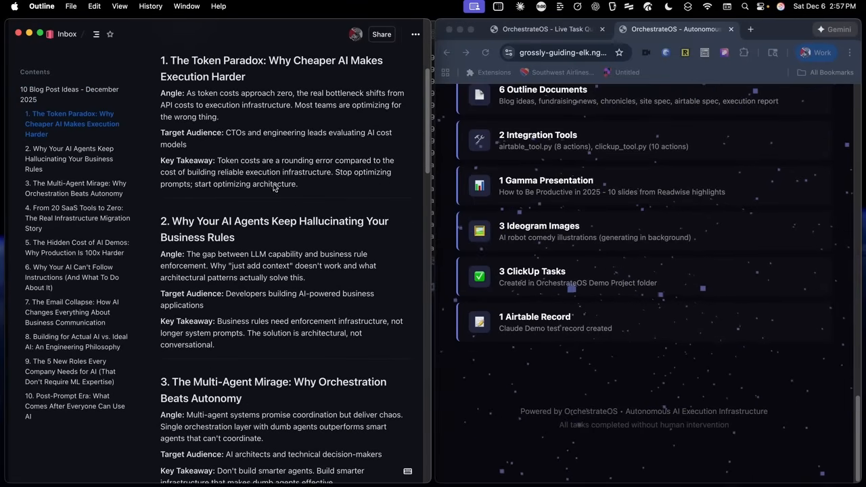
pyautogui.scroll(-3)
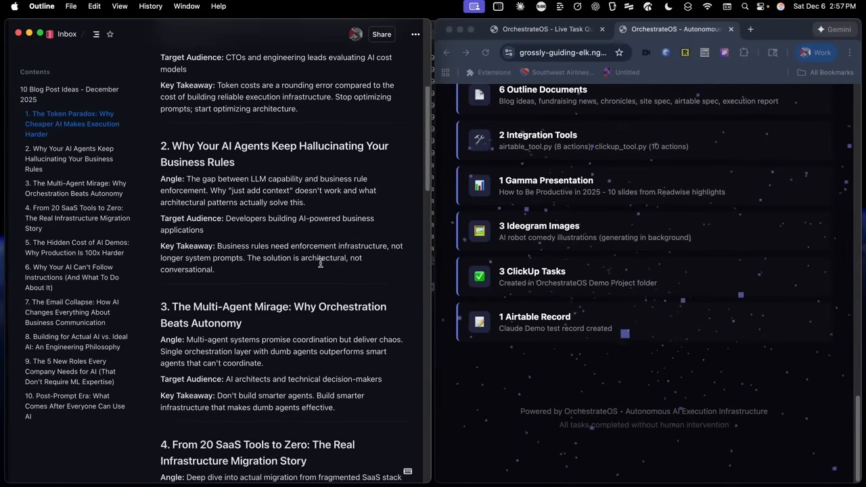
pyautogui.scroll(-3)
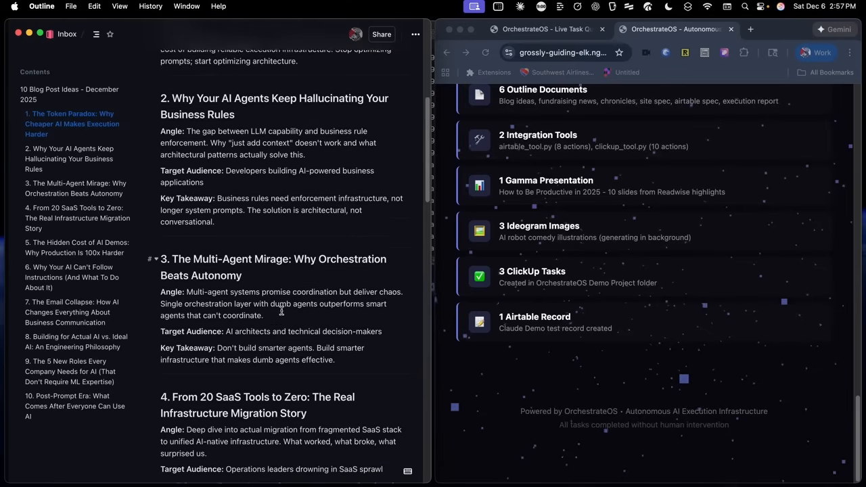
pyautogui.scroll(-3)
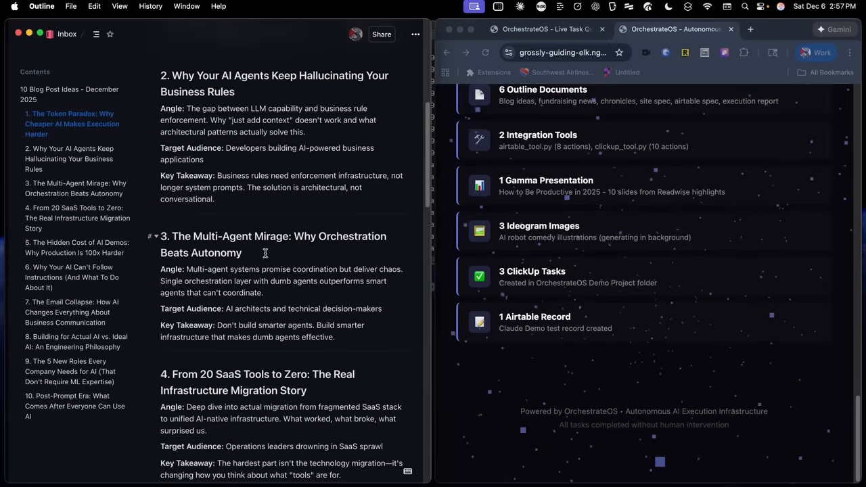
pyautogui.scroll(-3)
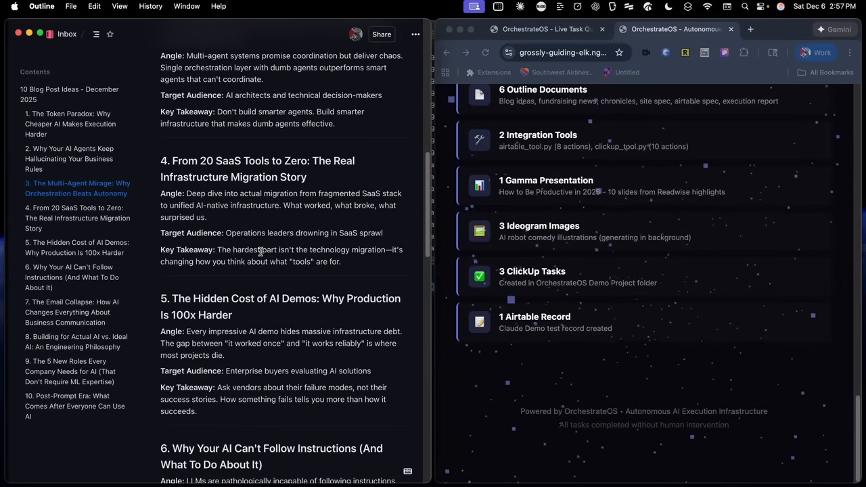
pyautogui.scroll(-3)
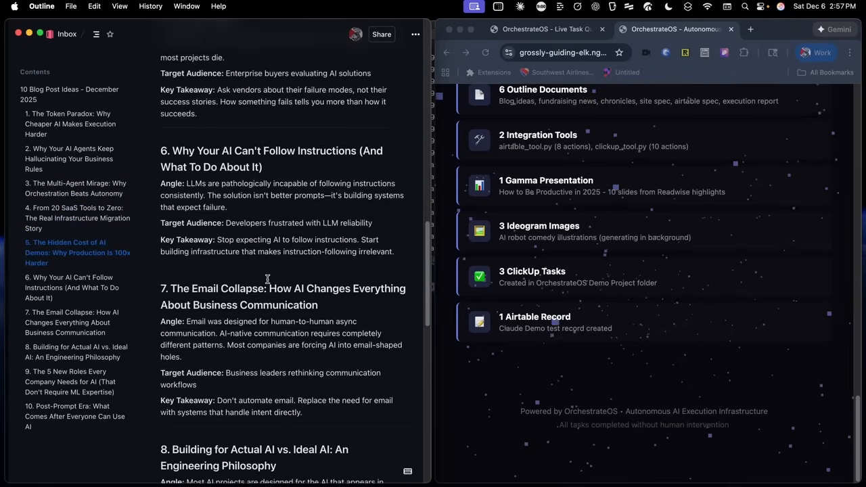
pyautogui.scroll(-3)
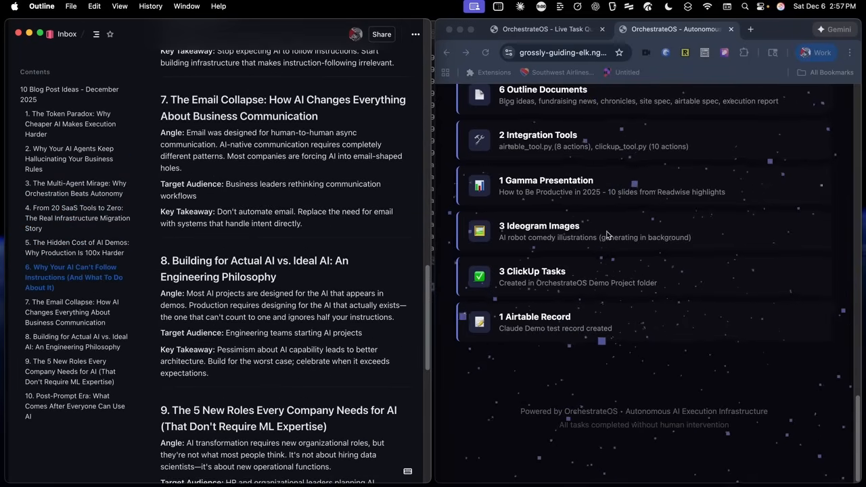